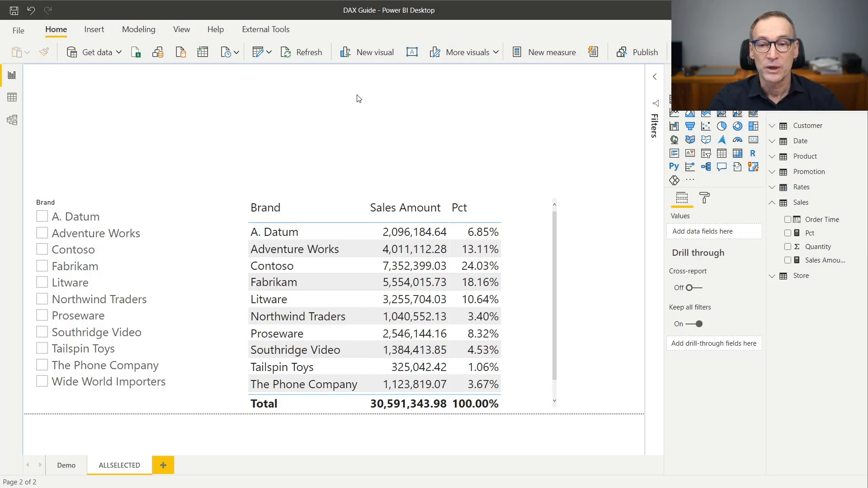
Step: Narrow the Brand slicer to A. Datum, Adventure Works, Contoso and Litware (Pct total 54.64%)
left_click(265, 149)
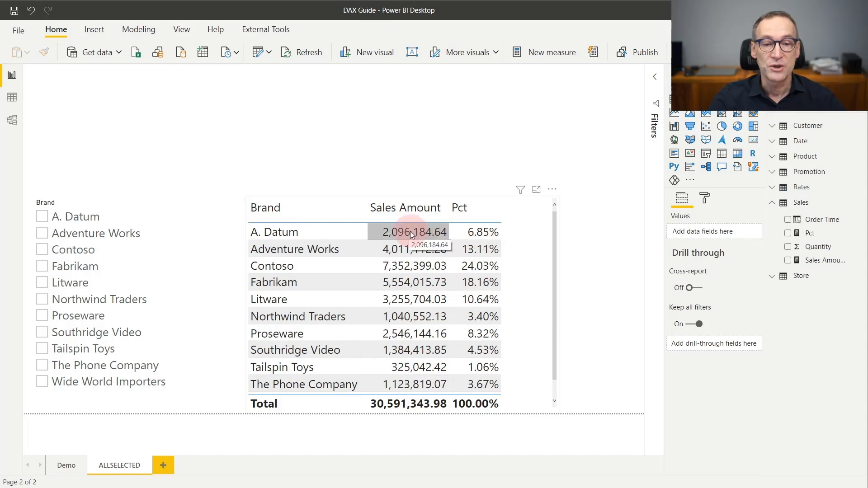
mouse_move(405, 406)
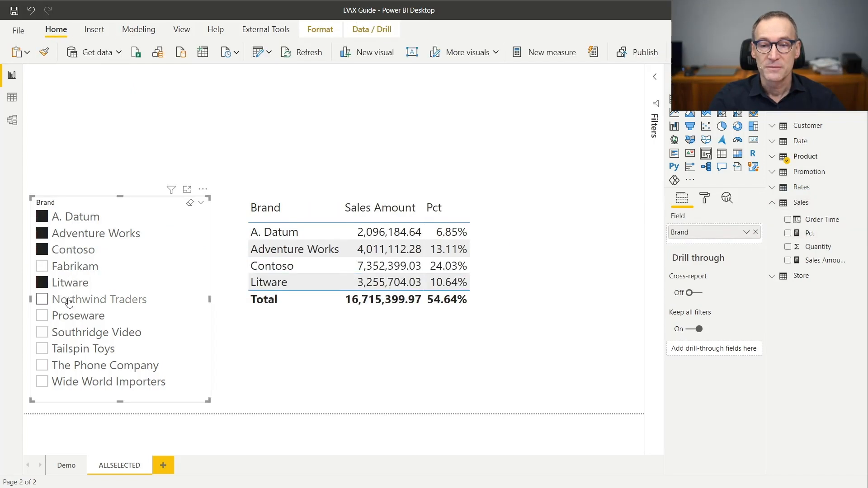
Step: Add Northwind Traders to the slicer selection, bringing the Pct total to 58.04%
left_click(42, 298)
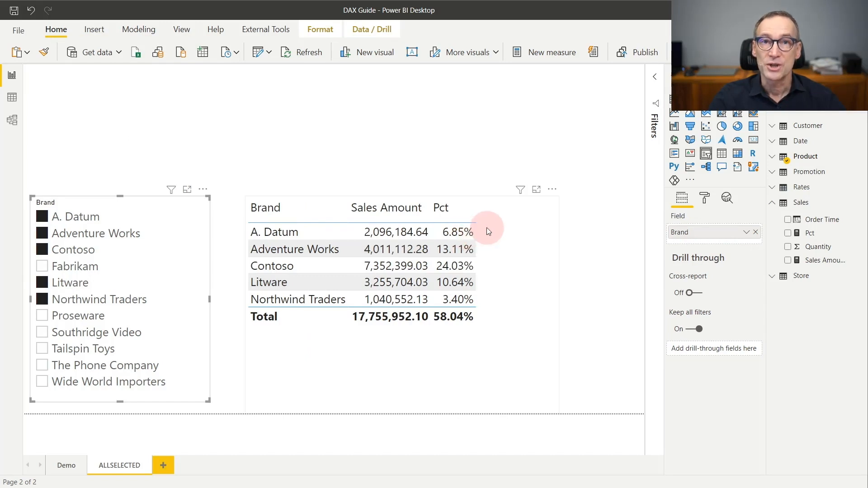
mouse_move(476, 320)
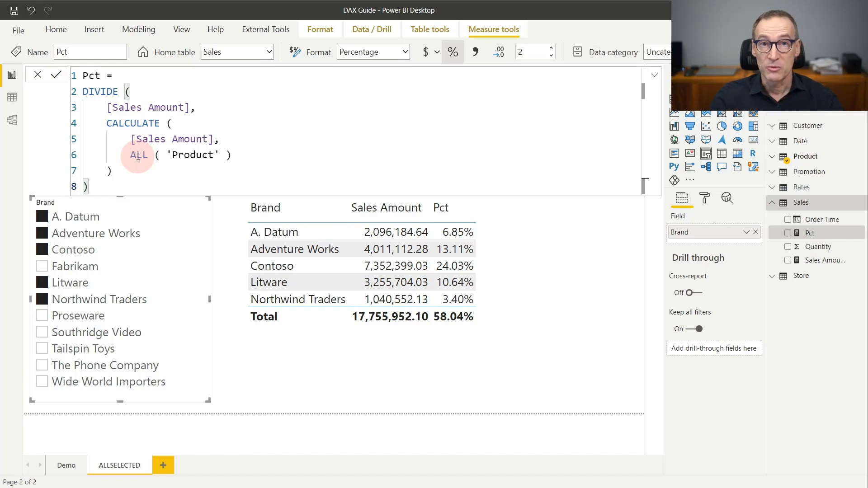
left_click(274, 231)
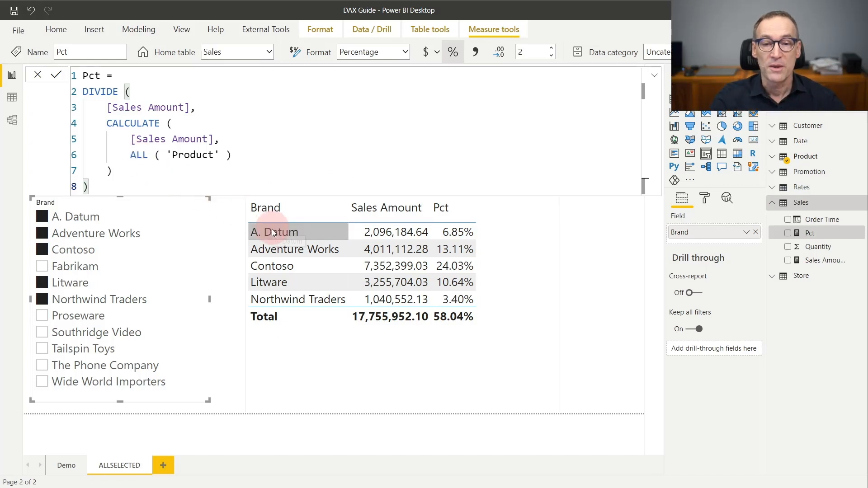
mouse_move(277, 300)
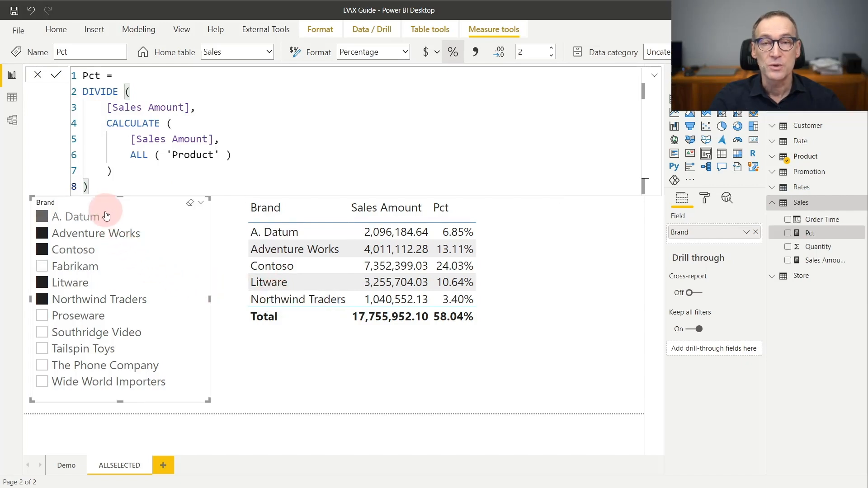
mouse_move(102, 305)
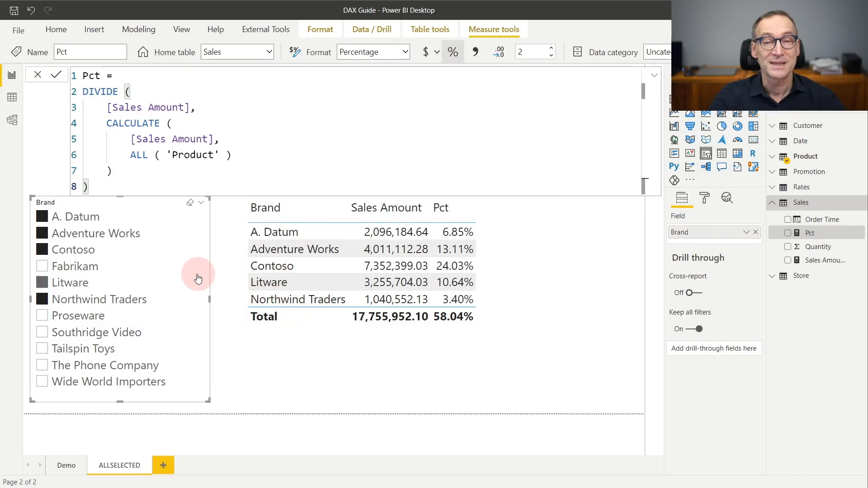
mouse_move(194, 276)
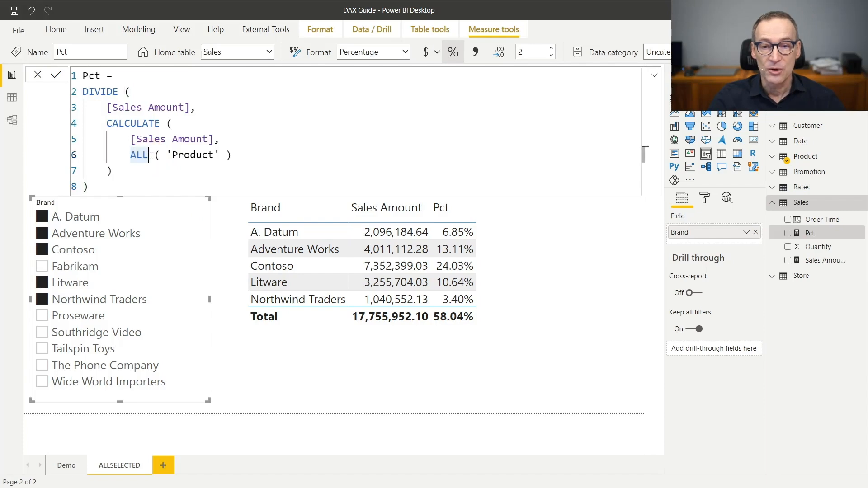
Step: Replace ALL('Product') with ALLSELECTED('Product') in Pct and commit, so the brands total 100.00%
type("SELECTED")
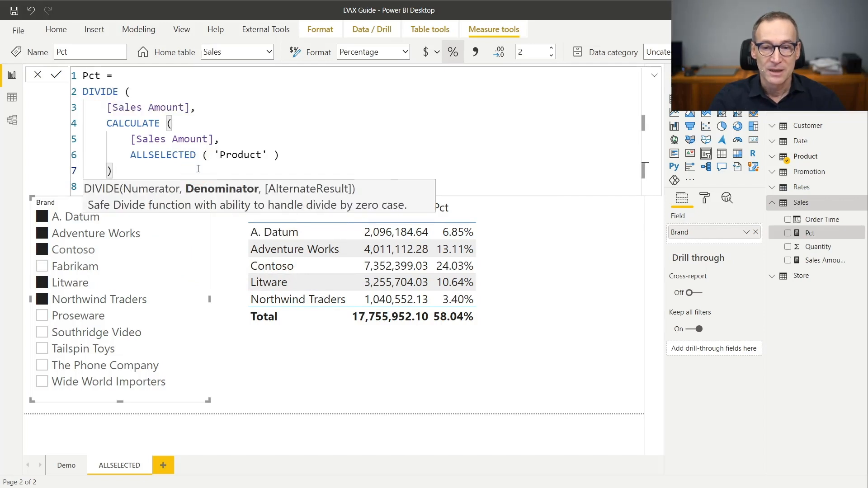
left_click(58, 75)
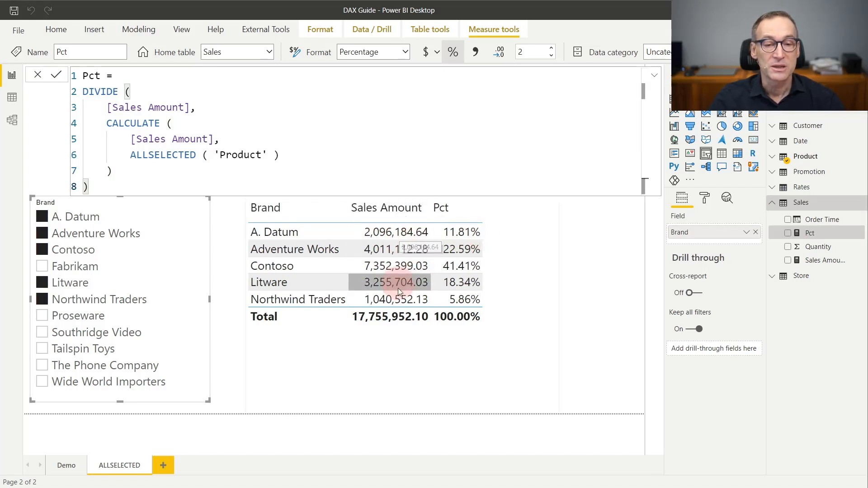
mouse_move(400, 317)
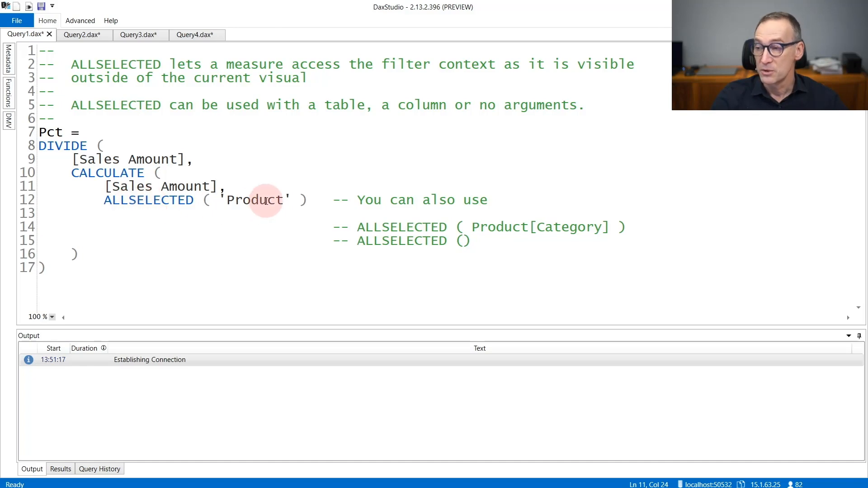
mouse_move(584, 230)
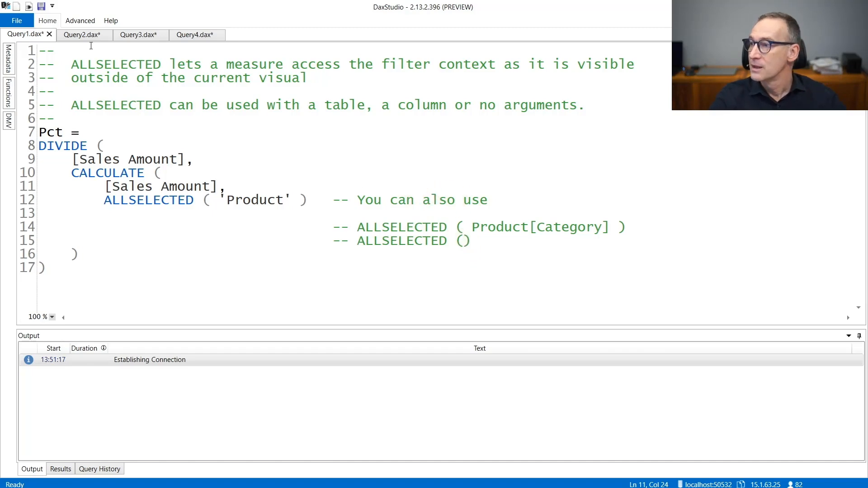
Step: Review Query2's ALLSELECTED row count under the Audio filter, then move to the per-category Sales Sel query
left_click(83, 35)
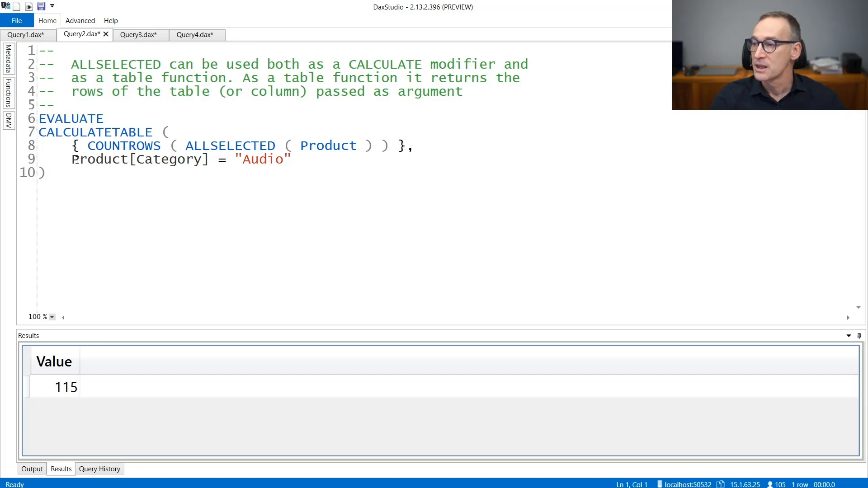
left_click_drag(70, 160, 291, 159)
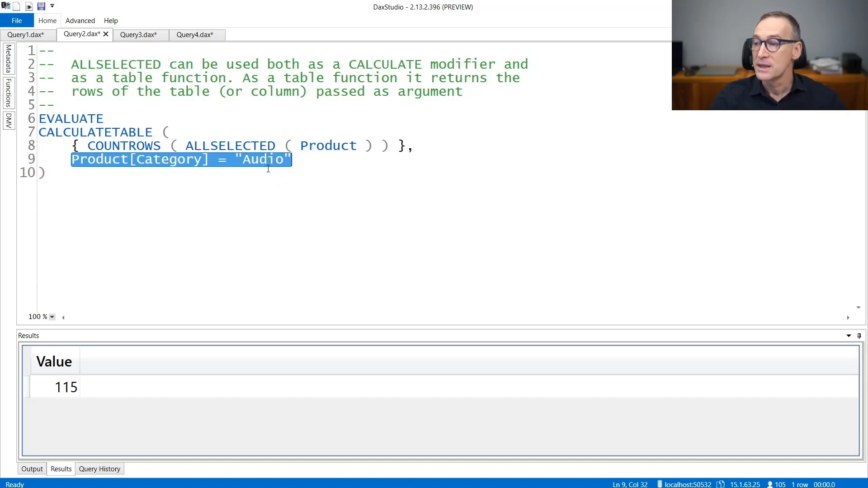
left_click(141, 34)
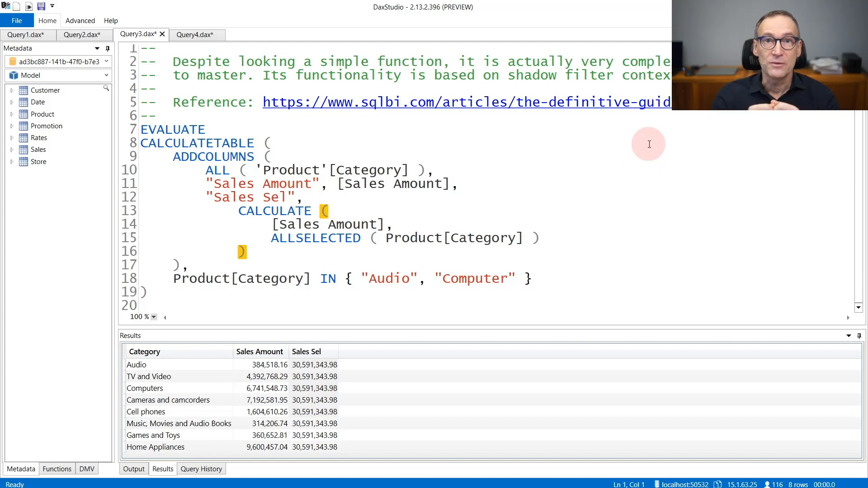
mouse_move(553, 129)
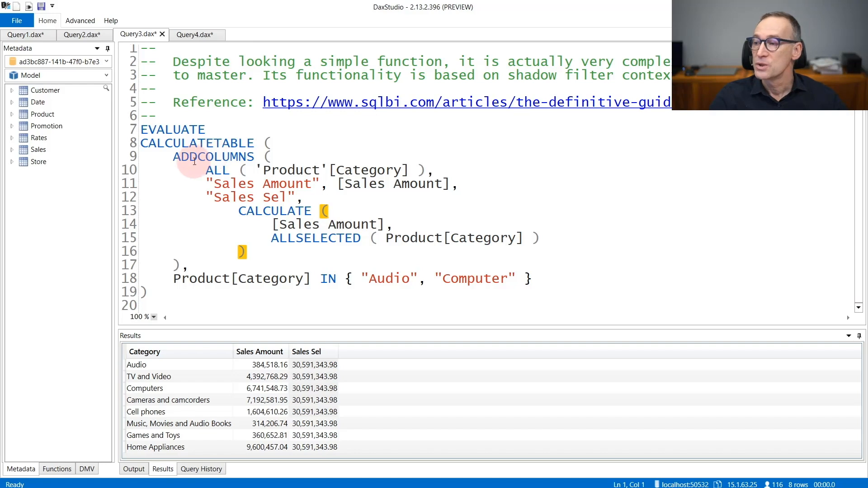
mouse_move(183, 284)
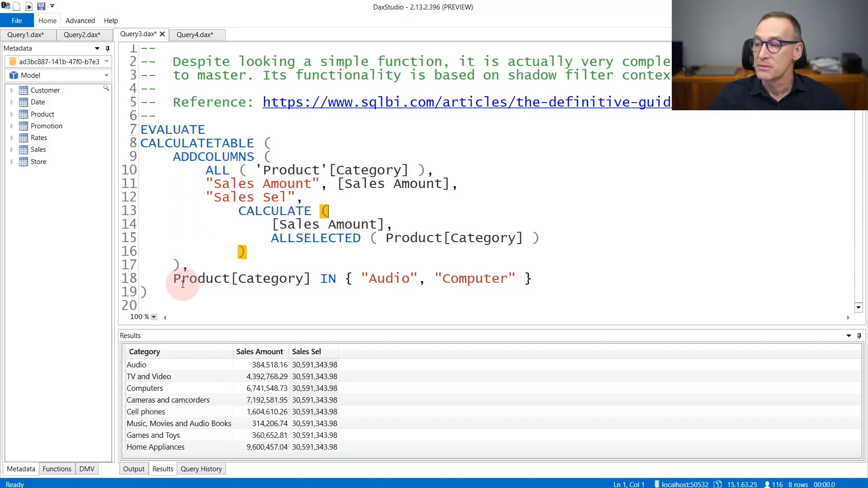
mouse_move(313, 289)
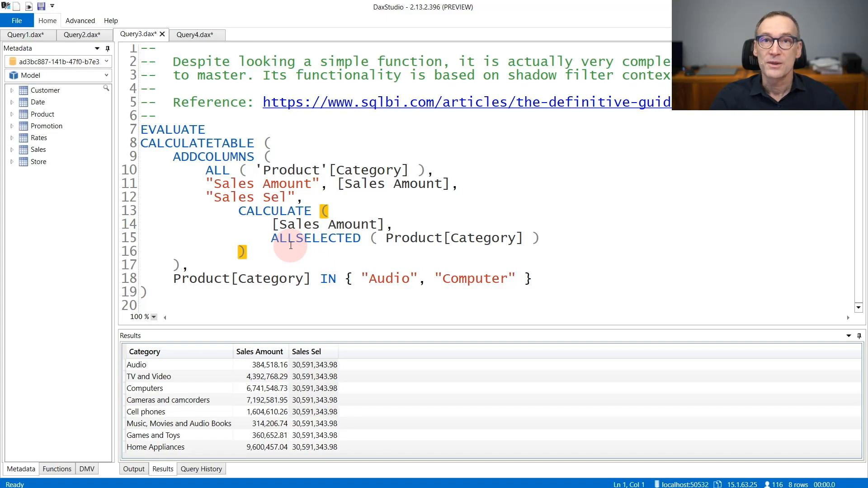
mouse_move(210, 170)
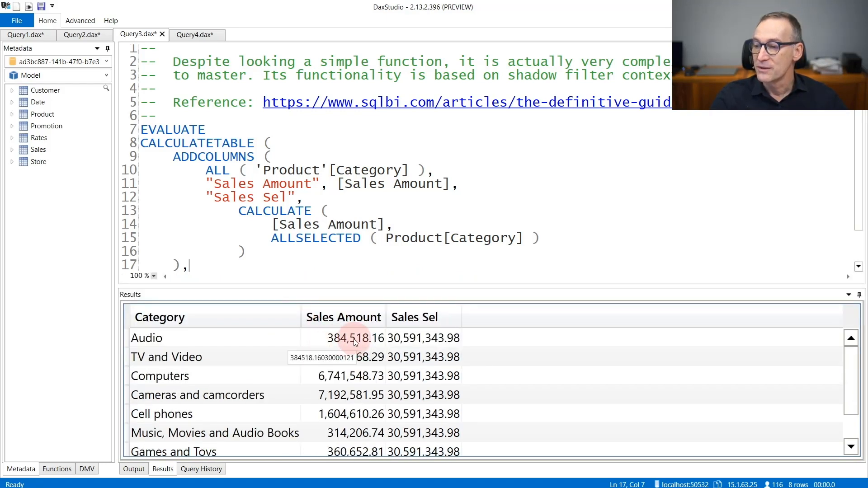
mouse_move(420, 338)
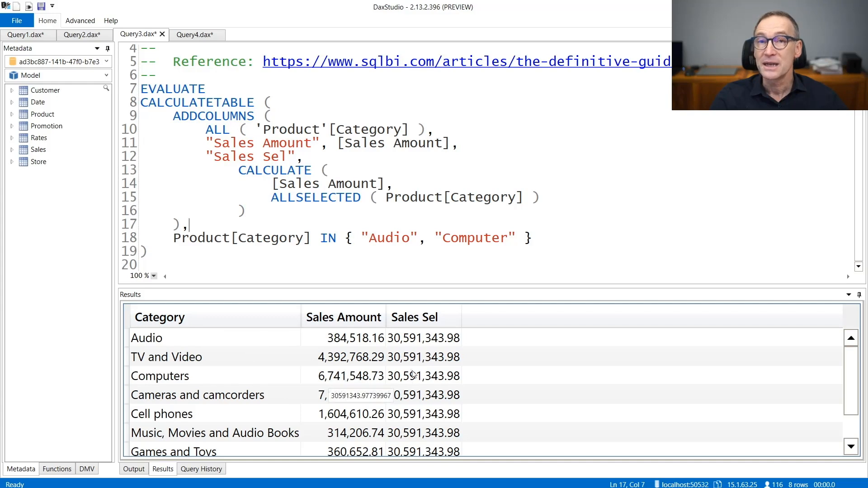
Step: Review the Results pane values, then switch to the Query4 ALLSELECTED rules script
left_click(412, 328)
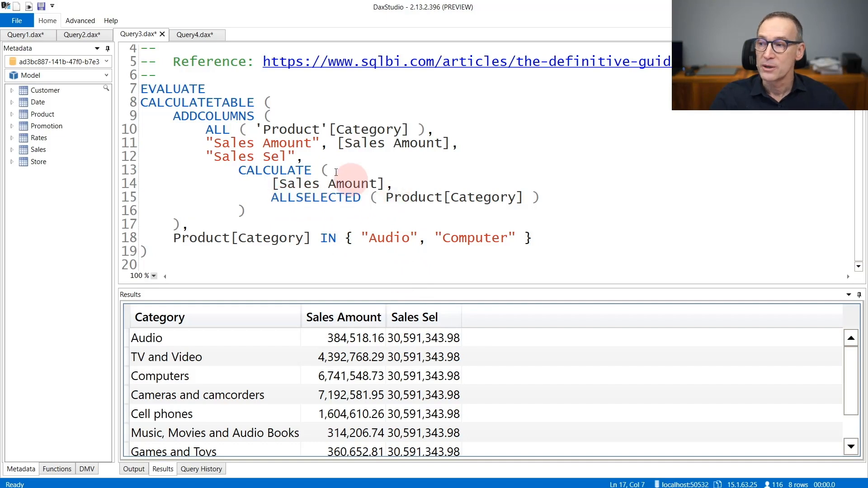
left_click_drag(207, 130, 418, 129)
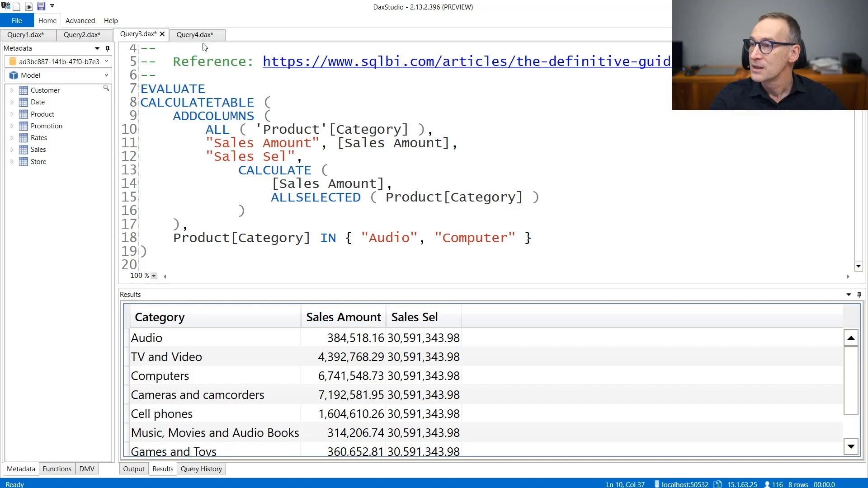
left_click(192, 34)
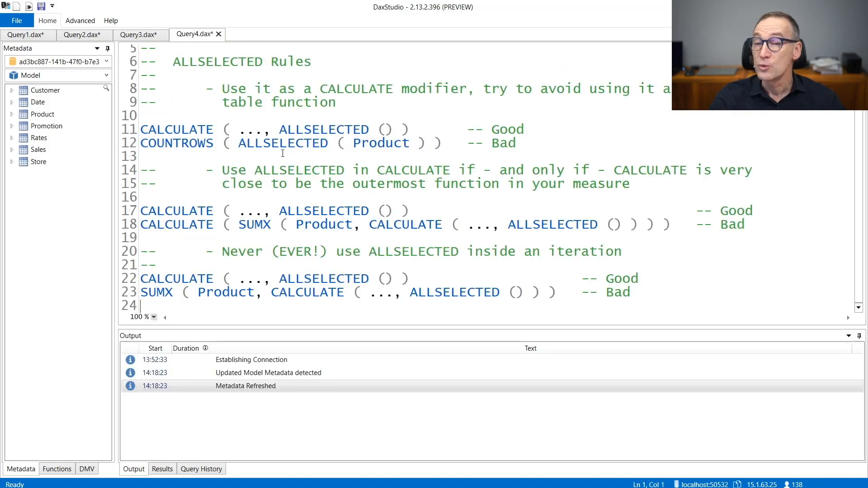